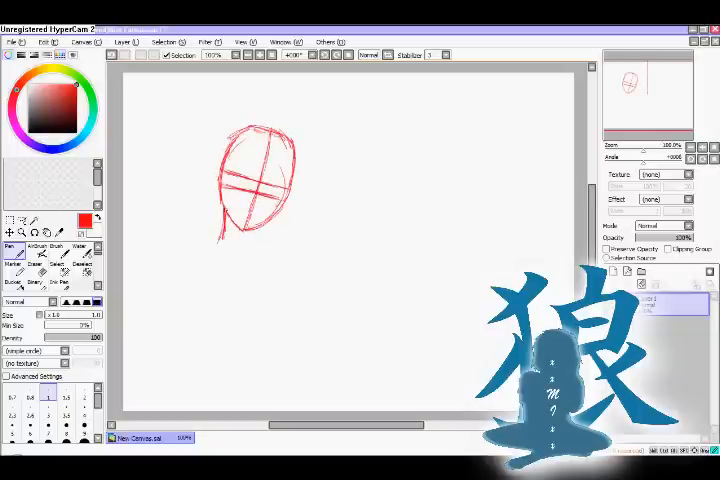
# - Draw the red neck, shoulder line, upper arm and forearm below the shoulder joint
pyautogui.moveTo(236, 232); pyautogui.dragTo(304, 248)
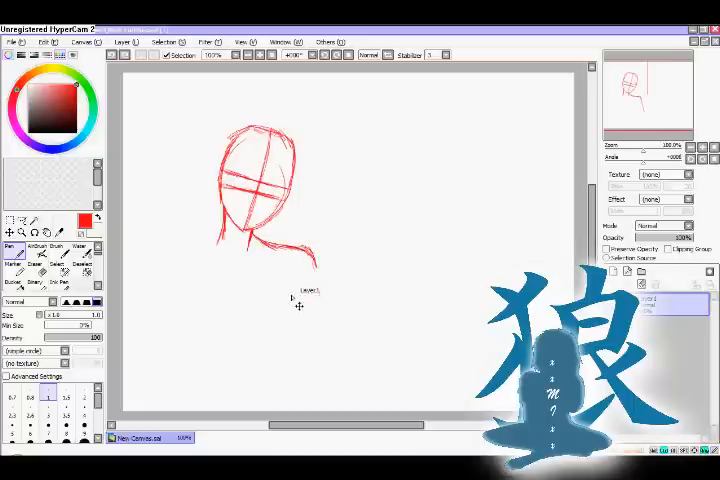
pyautogui.moveTo(250, 230); pyautogui.dragTo(310, 250)
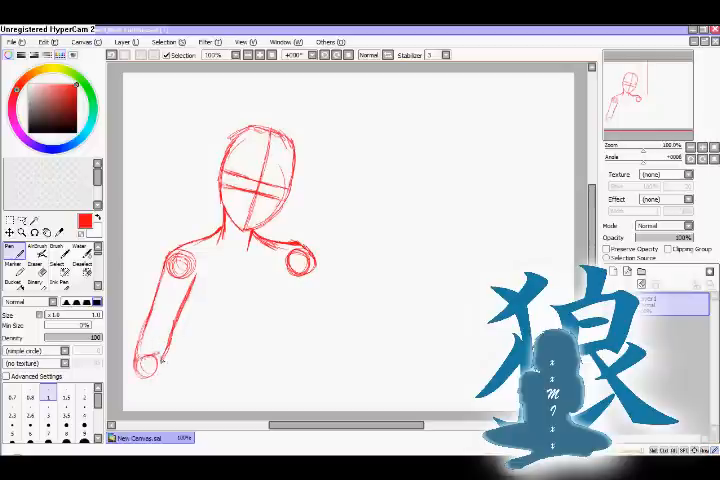
pyautogui.moveTo(220, 320); pyautogui.dragTo(140, 384)
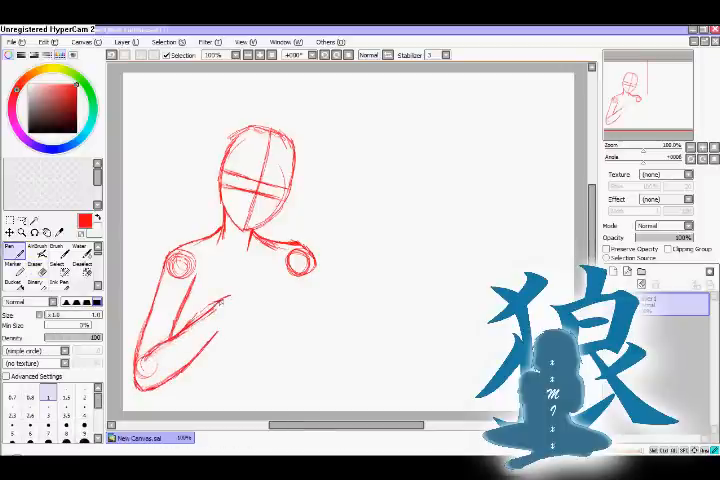
# - Sketch the red torso lines and the raised right hand with refined fingers
pyautogui.moveTo(200, 300); pyautogui.dragTo(236, 336)
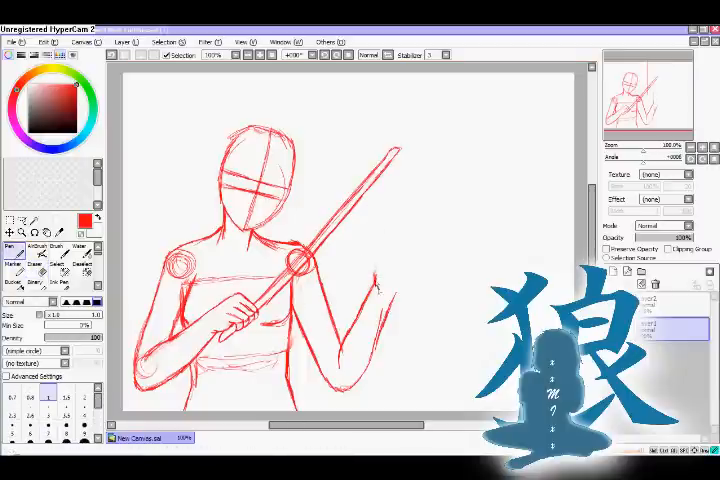
pyautogui.moveTo(384, 240); pyautogui.dragTo(376, 300)
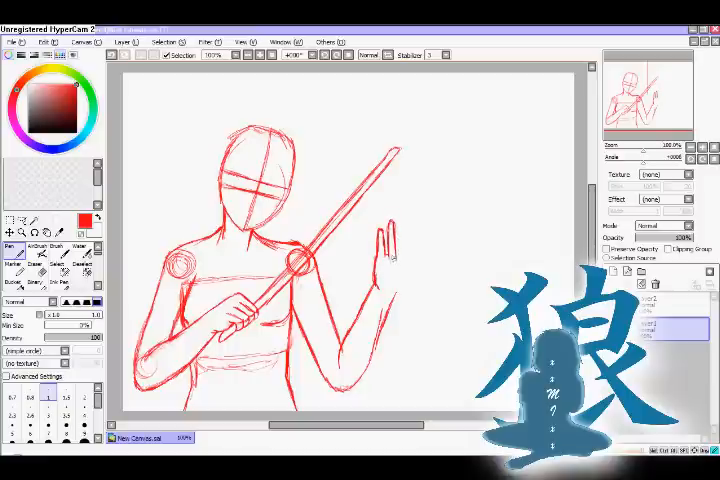
pyautogui.moveTo(388, 260); pyautogui.dragTo(400, 240)
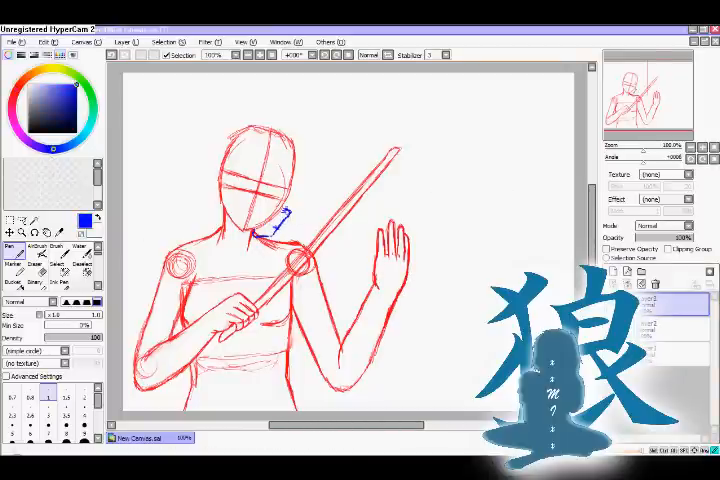
# - Draw the blue violin body under the chin and add its detail
pyautogui.moveTo(284, 220); pyautogui.dragTo(270, 264)
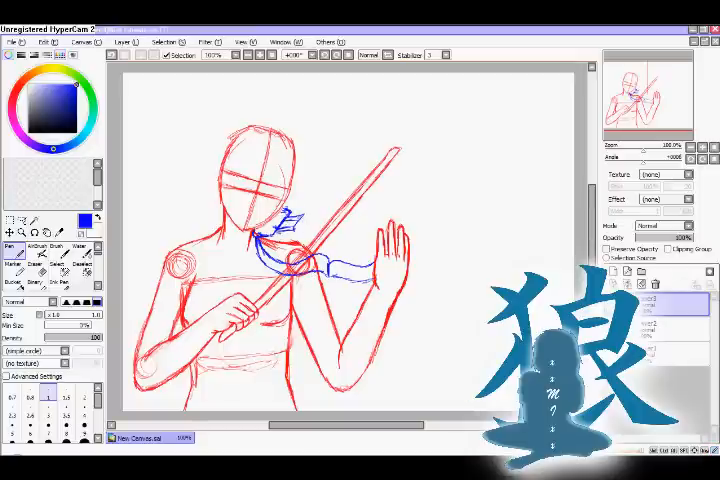
pyautogui.moveTo(290, 224); pyautogui.dragTo(316, 236)
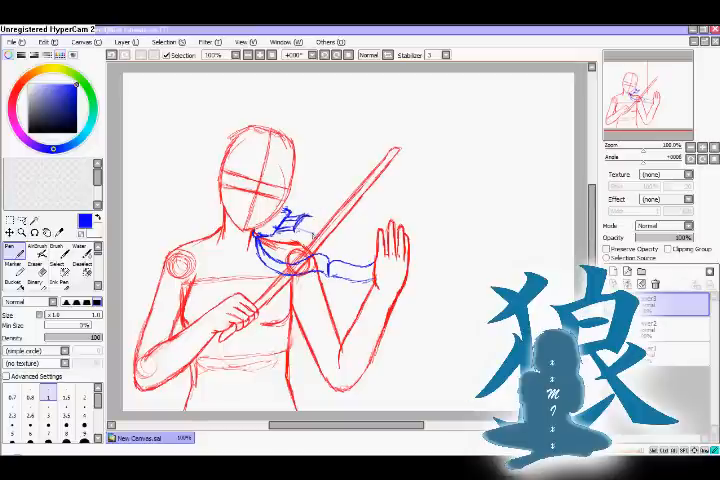
pyautogui.moveTo(300, 232); pyautogui.dragTo(376, 252)
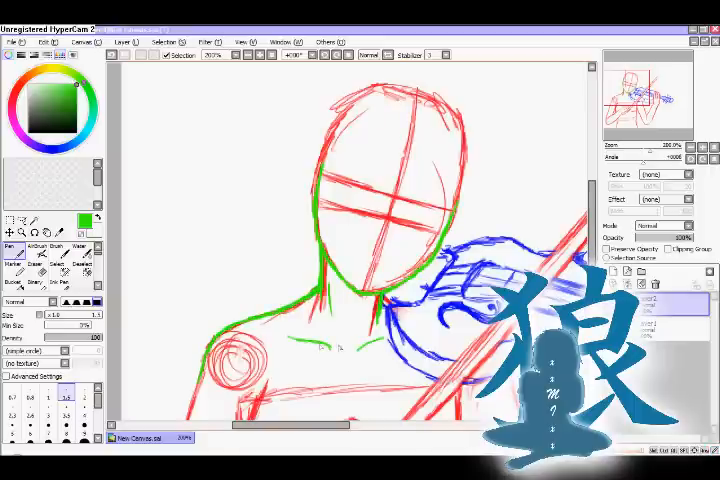
# - Trace the shoulder and neck outline and the facial features in green
pyautogui.moveTo(324, 196); pyautogui.dragTo(360, 192)
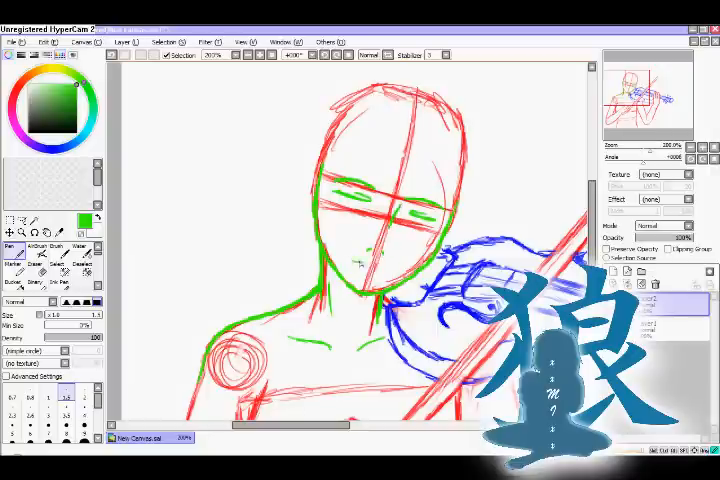
pyautogui.moveTo(350, 264); pyautogui.dragTo(396, 270)
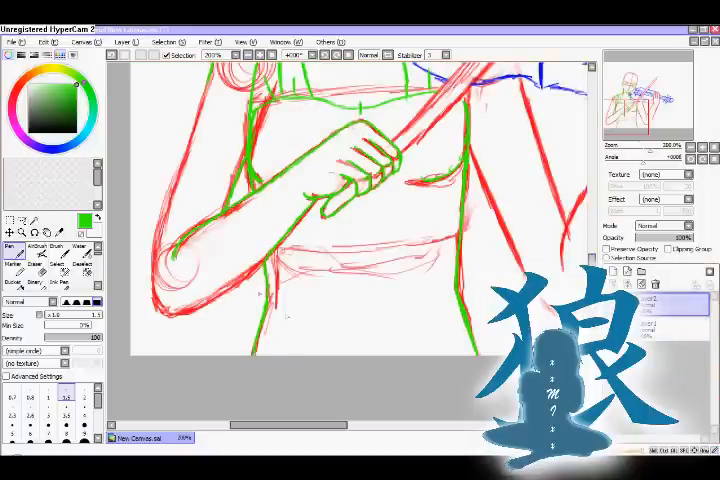
# - Adjust the view to zoom toward the bow-holding hand for green outlining
pyautogui.click(12, 40)
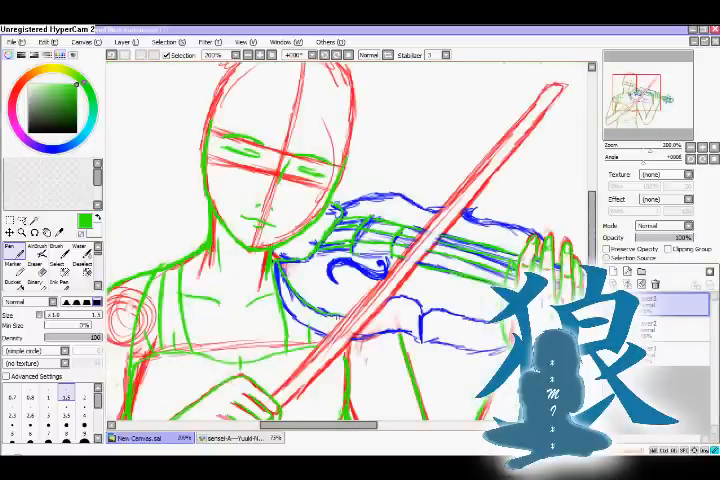
# - Sketch the magenta hair falling over the head
pyautogui.moveTo(280, 290); pyautogui.dragTo(540, 350)
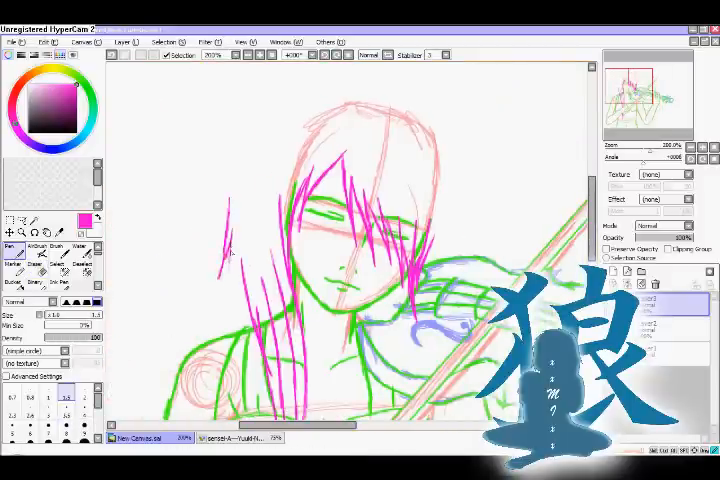
# - Add two long magenta hair strands down the left side of the head
pyautogui.moveTo(320, 84); pyautogui.dragTo(230, 330)
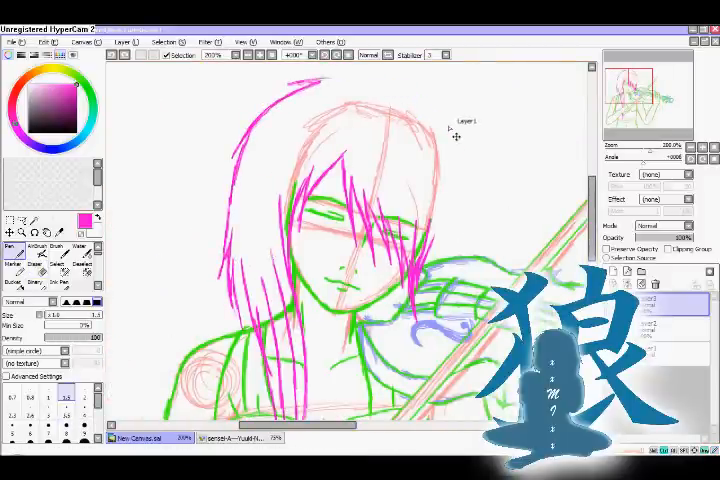
pyautogui.moveTo(290, 84); pyautogui.dragTo(236, 320)
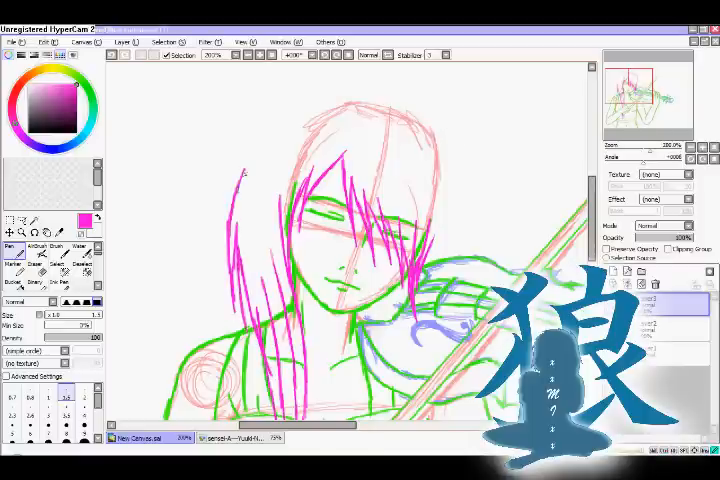